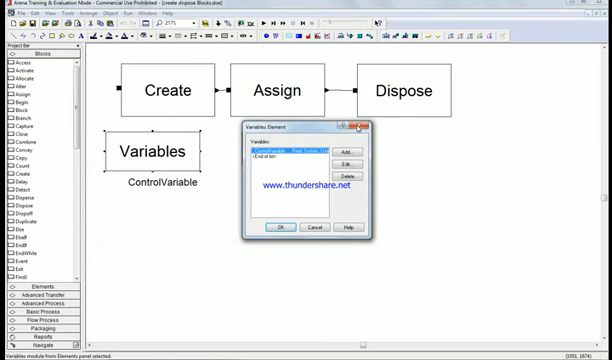
Step: Confirm the counter variable so its display shows 0, then add a Create module
{"action": "left_click", "coordinate": [276, 226]}
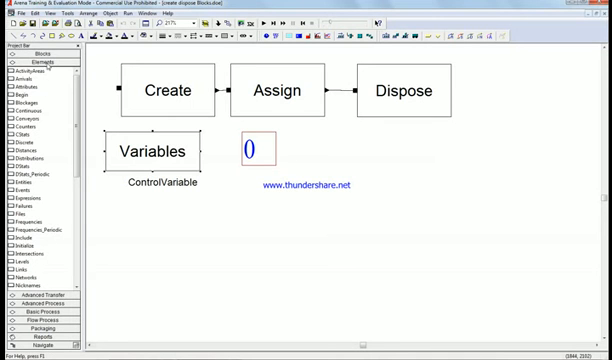
{"action": "double_click", "coordinate": [164, 90]}
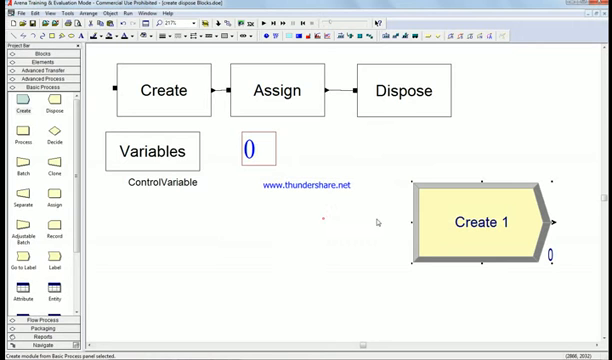
Step: Review the Create block's arrival settings and accept them unchanged, leaving its count at 0
{"action": "double_click", "coordinate": [164, 88]}
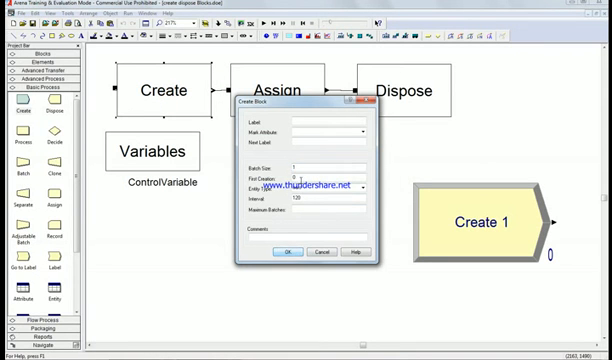
{"action": "left_click", "coordinate": [292, 252]}
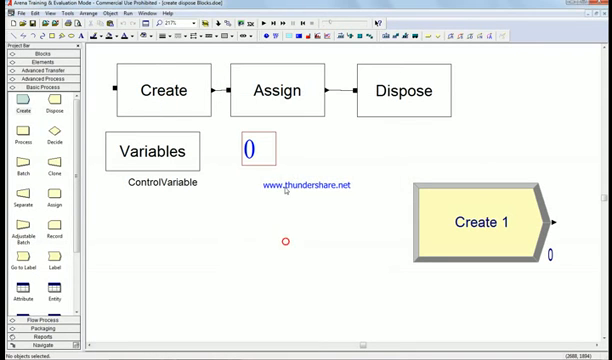
{"action": "mouse_move", "coordinate": [476, 218]}
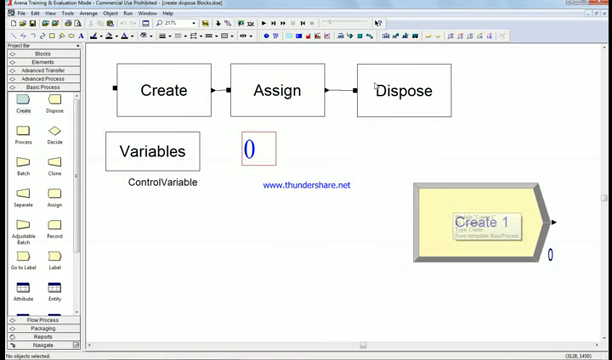
Step: Check the Create 1 module settings before running the simulation to a count of 3
{"action": "double_click", "coordinate": [284, 90]}
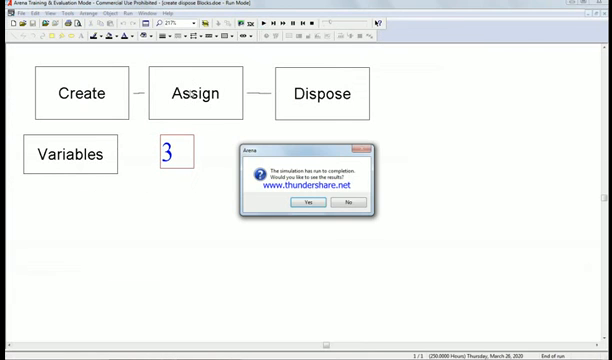
Step: Skip the run results, revise the Create block settings, and start a fresh run from 0
{"action": "left_click", "coordinate": [330, 202]}
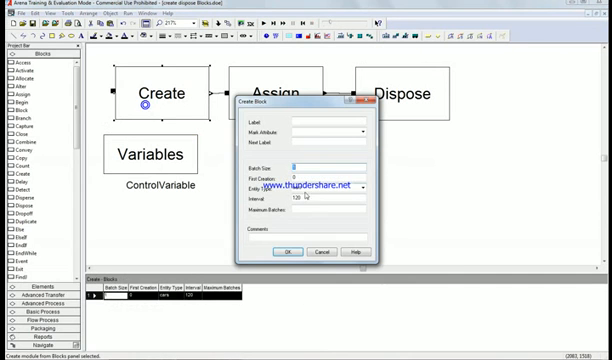
{"action": "left_click", "coordinate": [290, 252]}
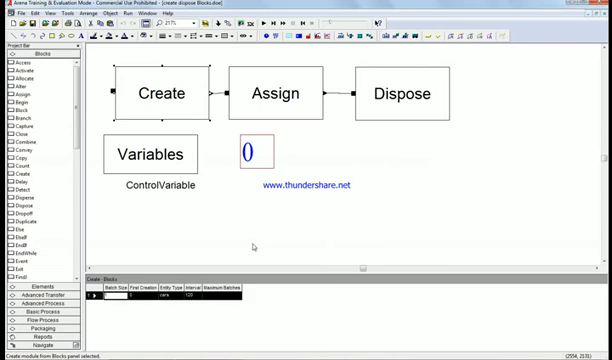
{"action": "mouse_move", "coordinate": [88, 118]}
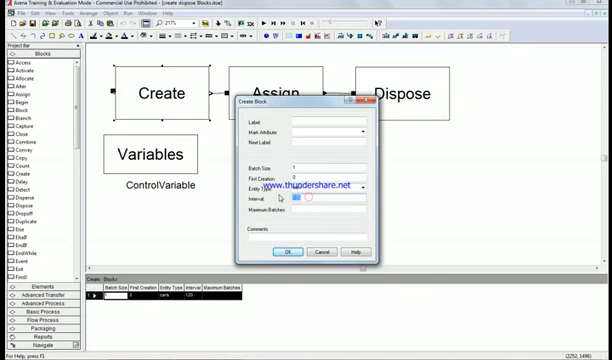
{"action": "left_click", "coordinate": [284, 252]}
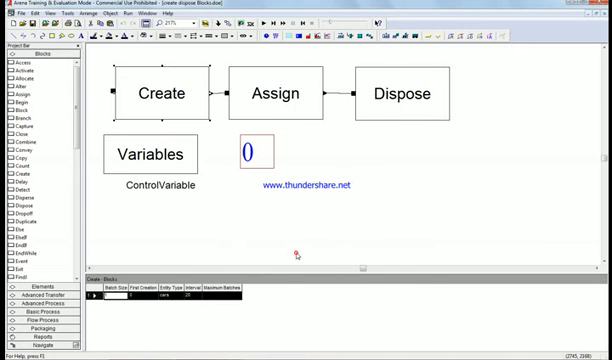
{"action": "left_click", "coordinate": [268, 24]}
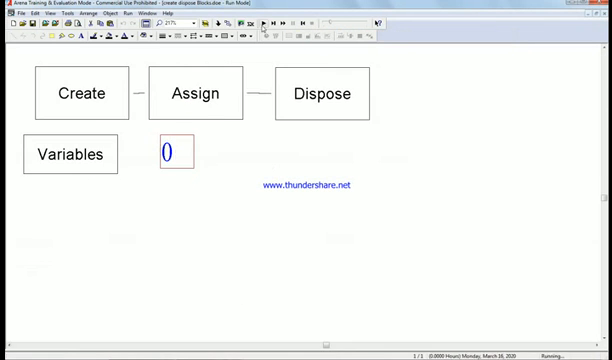